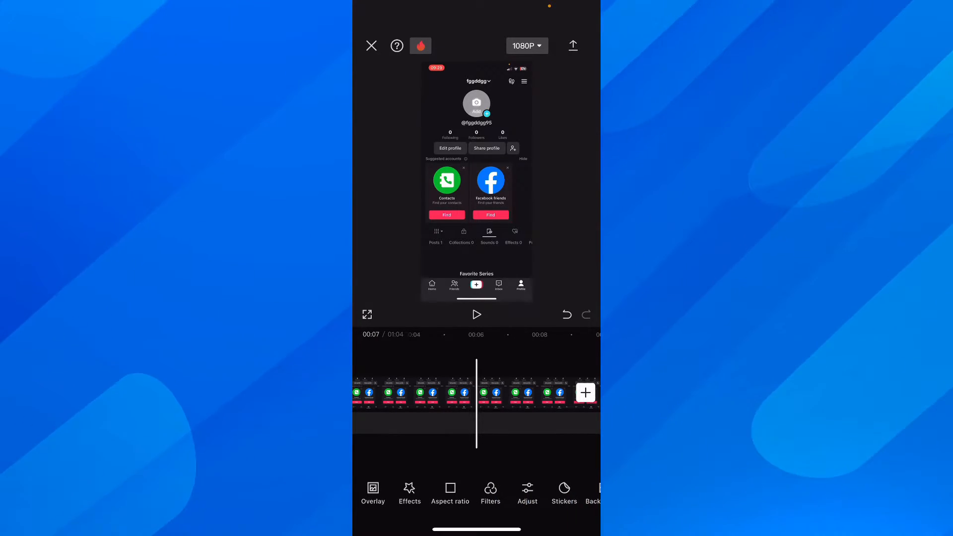
Browse down through the Hot sticker grid and pick a sticker for the video
scroll("left", 3)
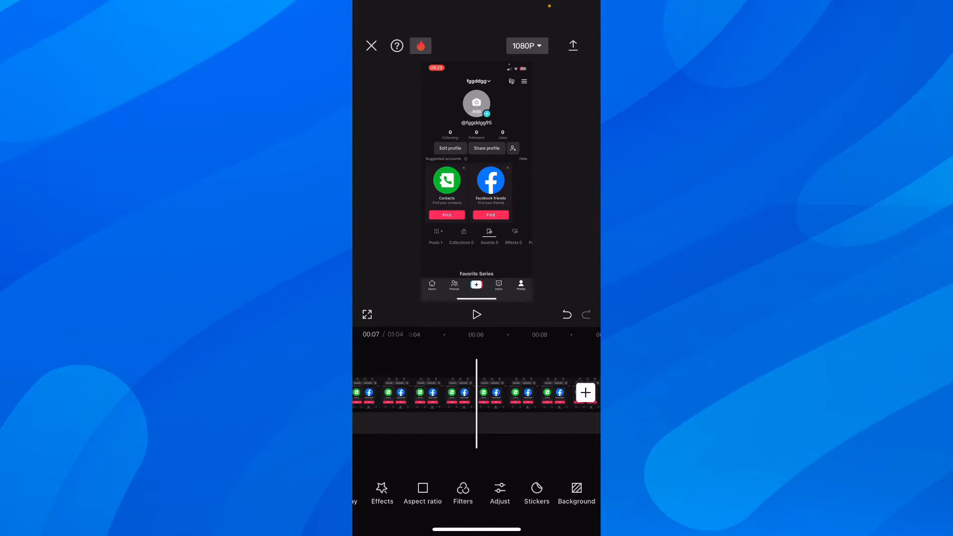
left_click(536, 492)
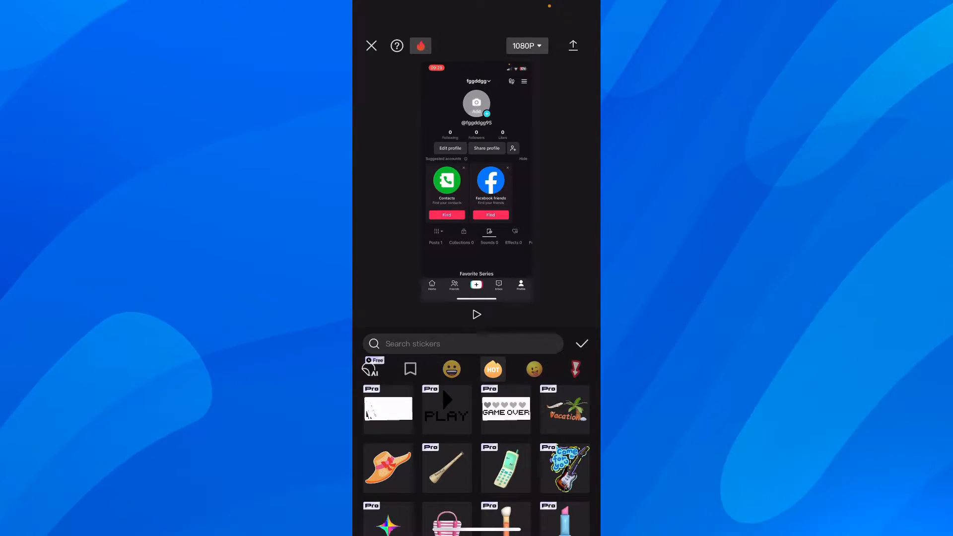
scroll("down", 3)
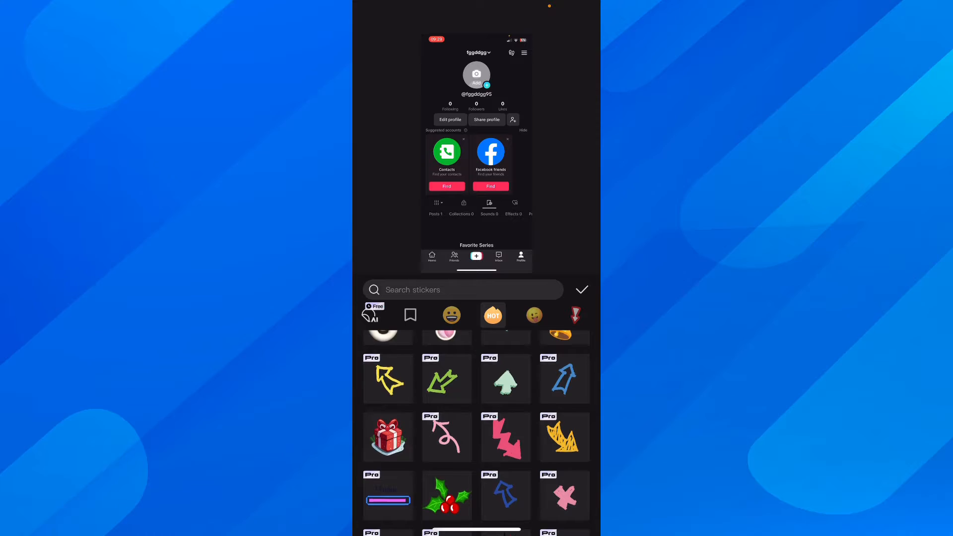
scroll("down", 3)
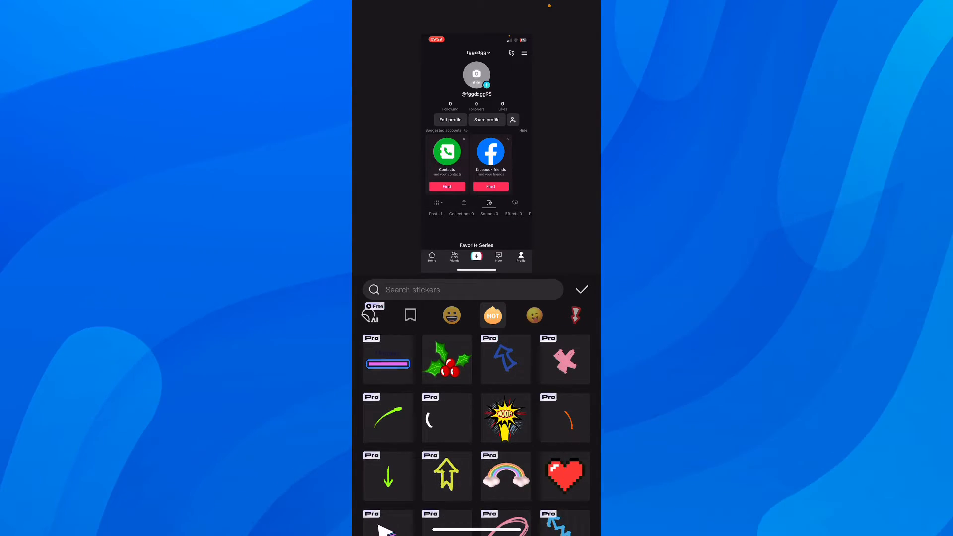
scroll("down", 3)
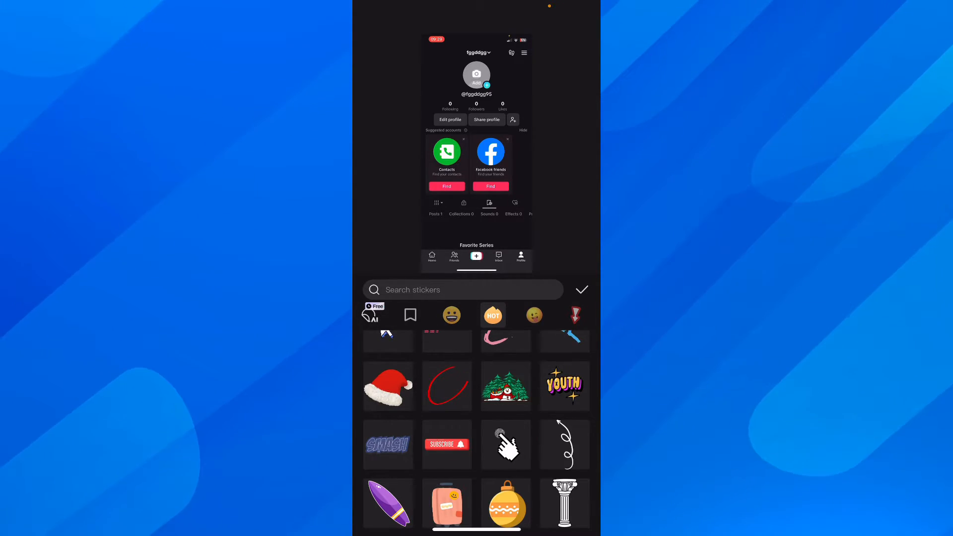
left_click(446, 387)
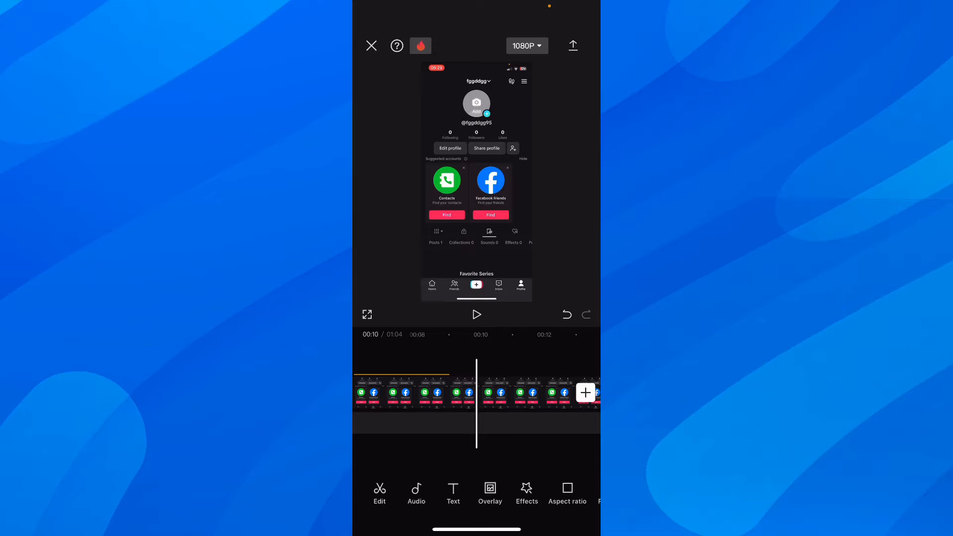
Confirm the sticker and go to the Overlay options in the main toolbar
left_click(490, 492)
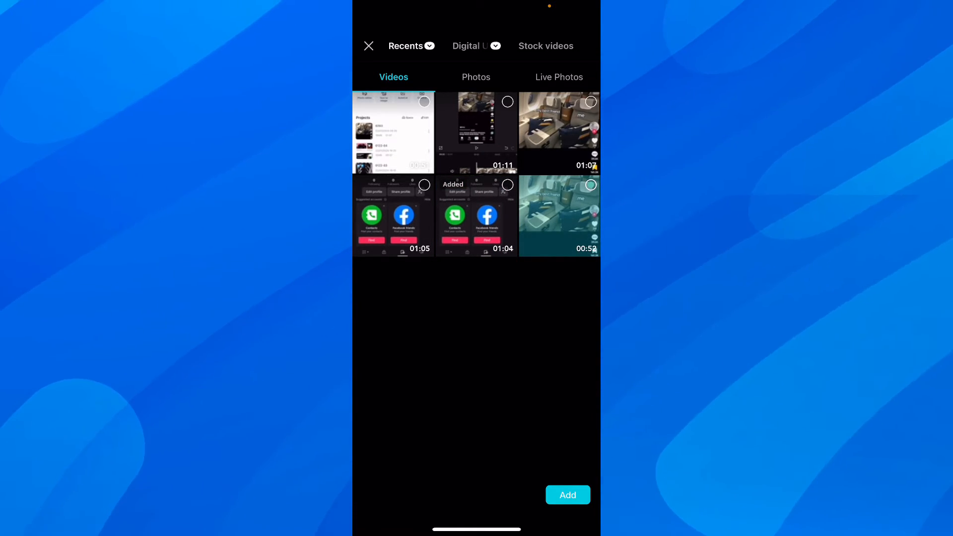
Add the cabin video as an overlay, shrink and tilt it, and select its timeline clip
left_click(567, 494)
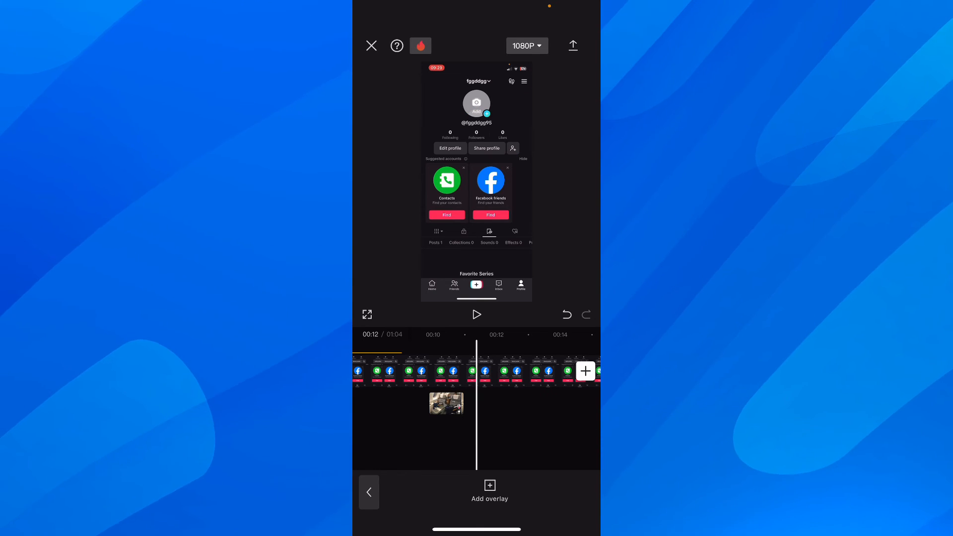
left_click(446, 403)
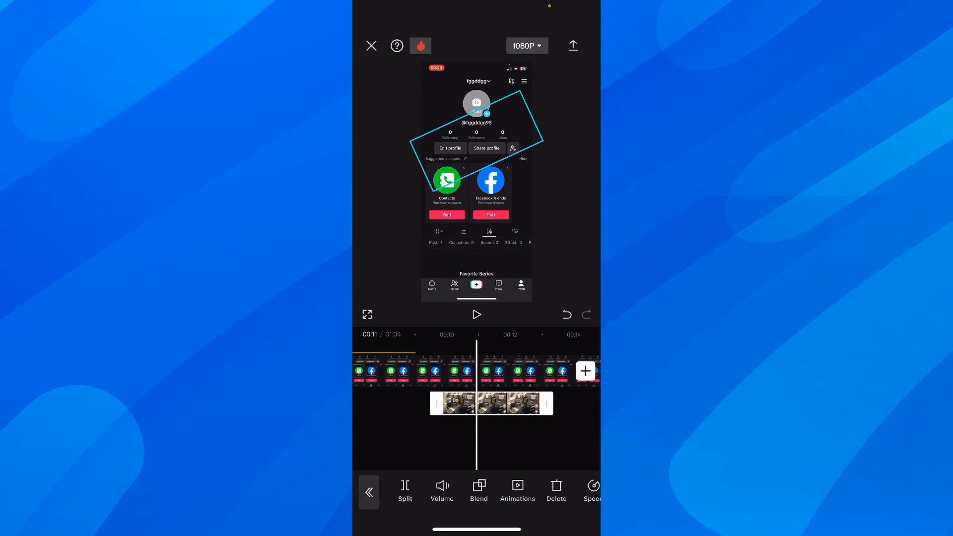